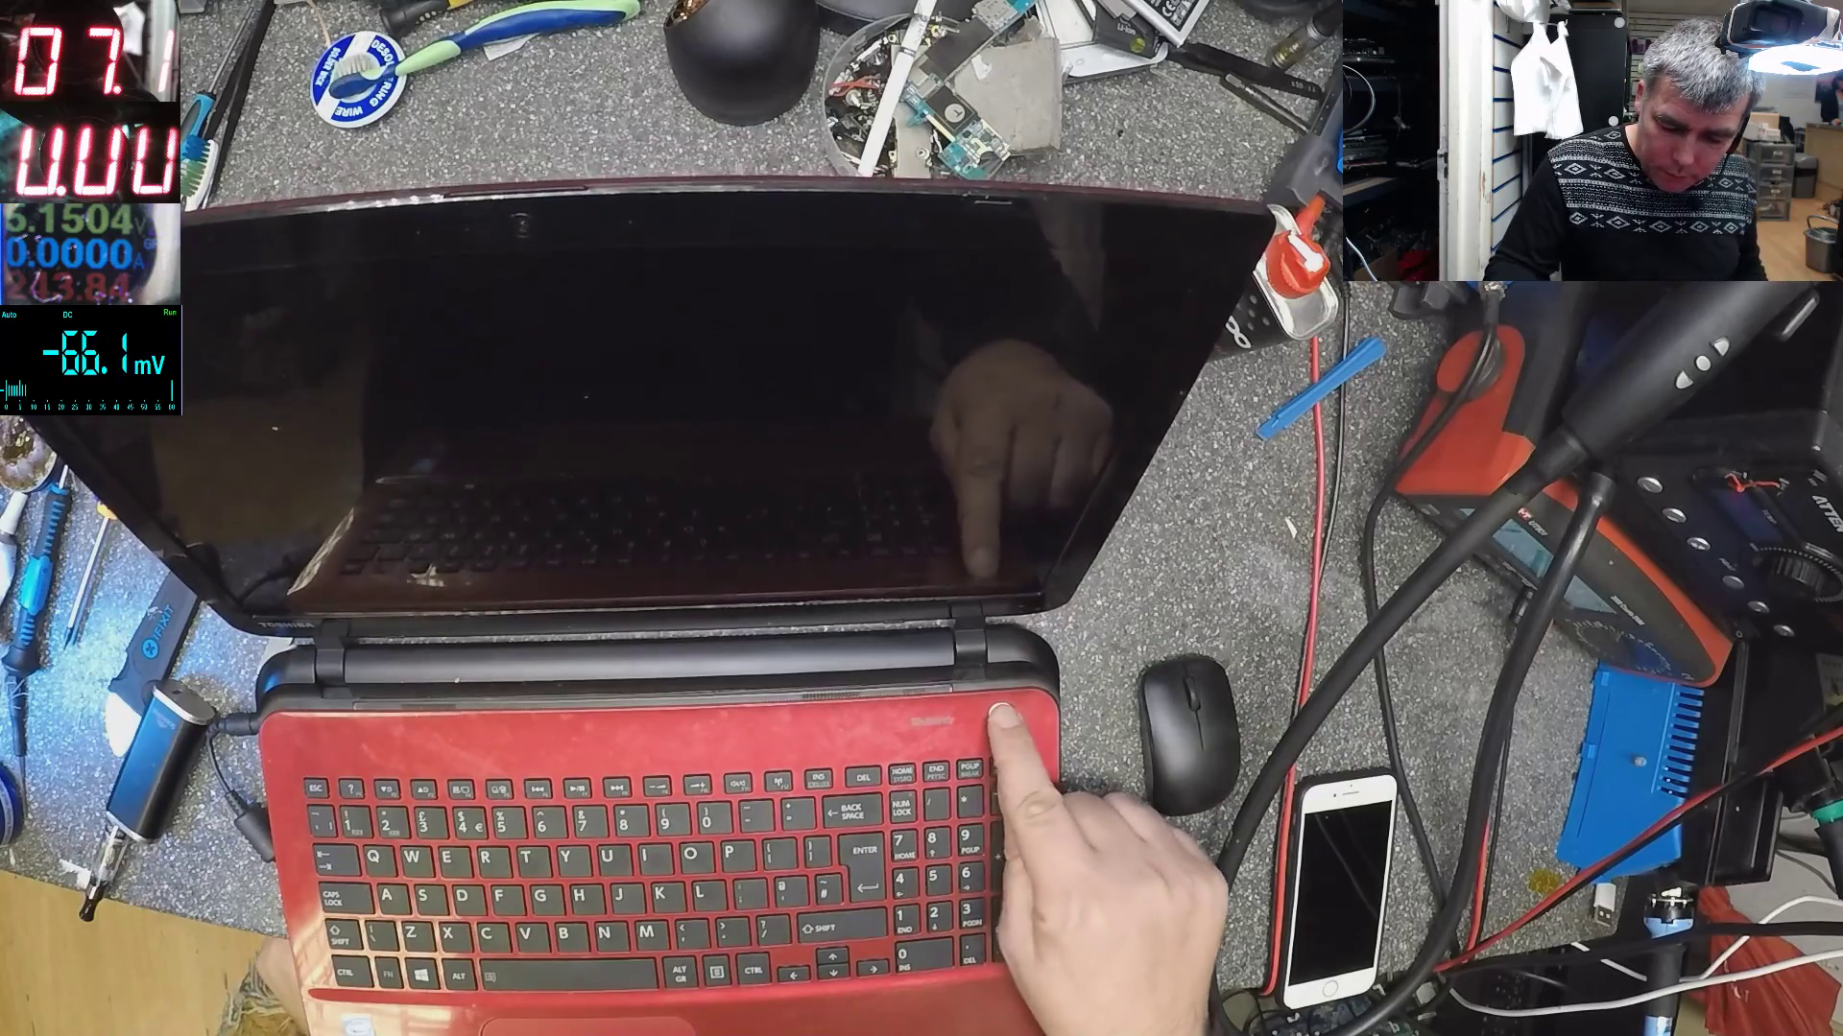
click(981, 717)
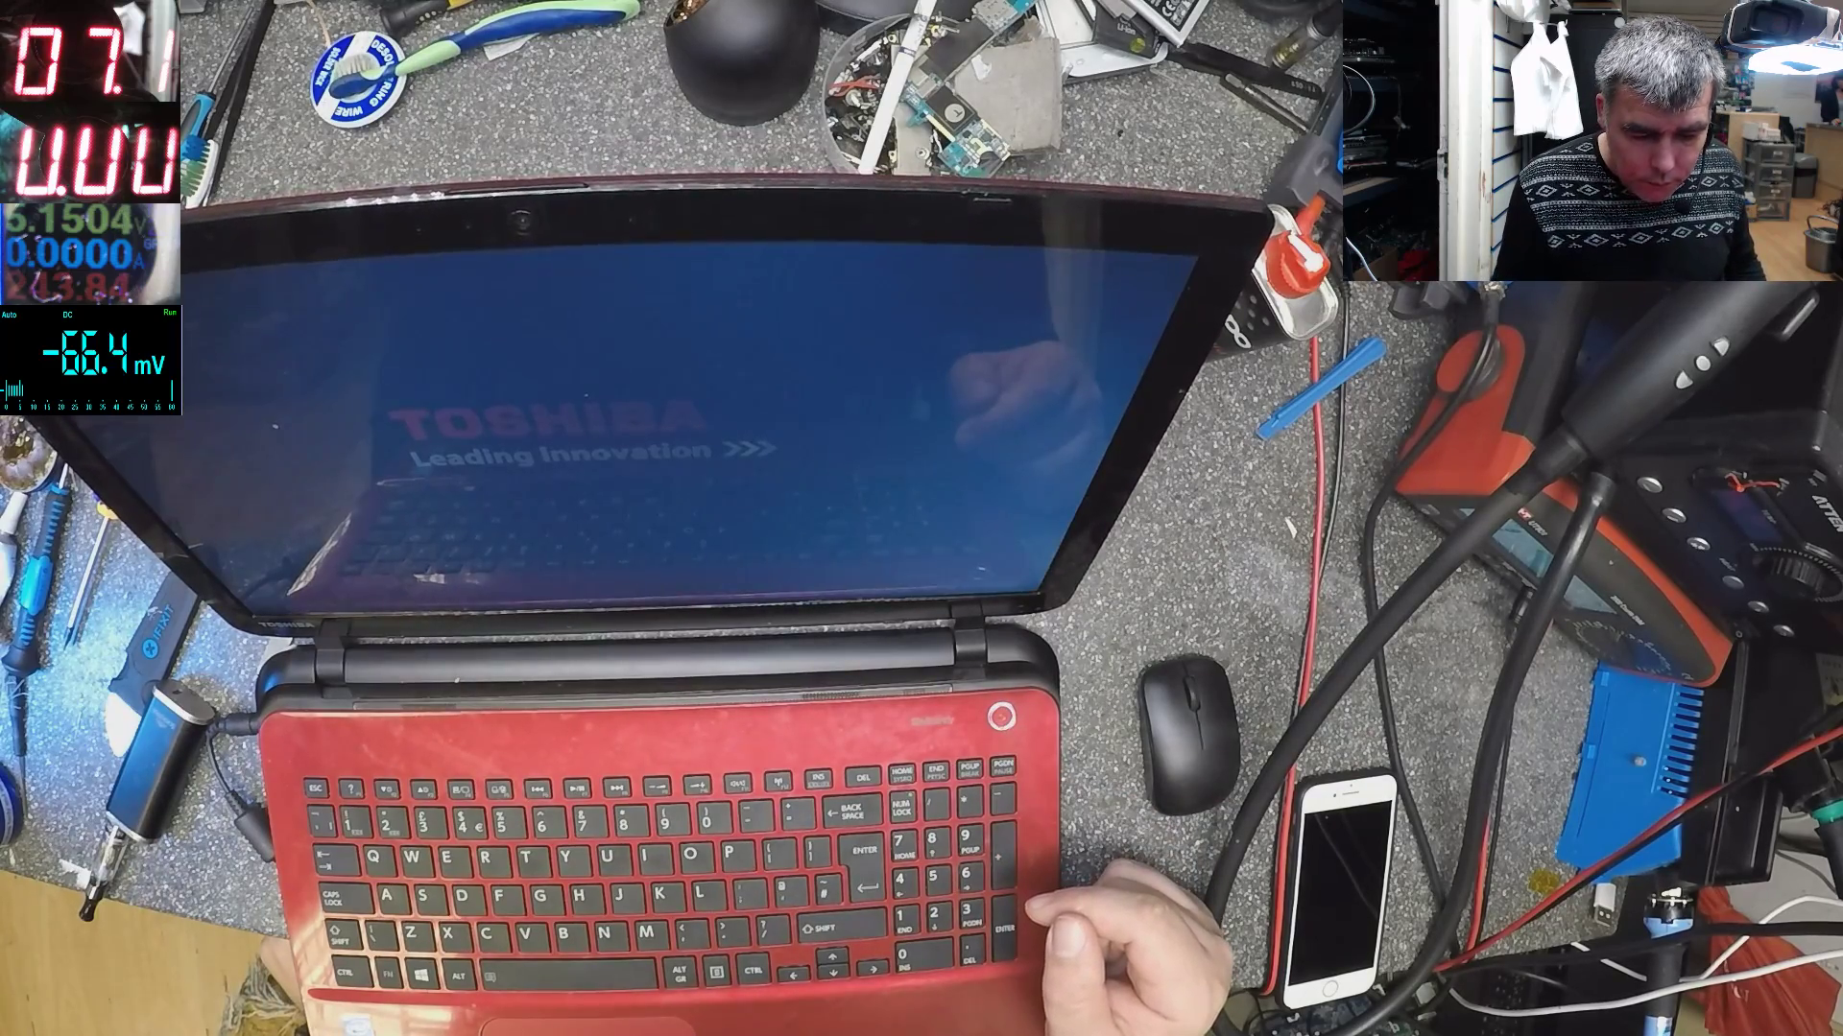